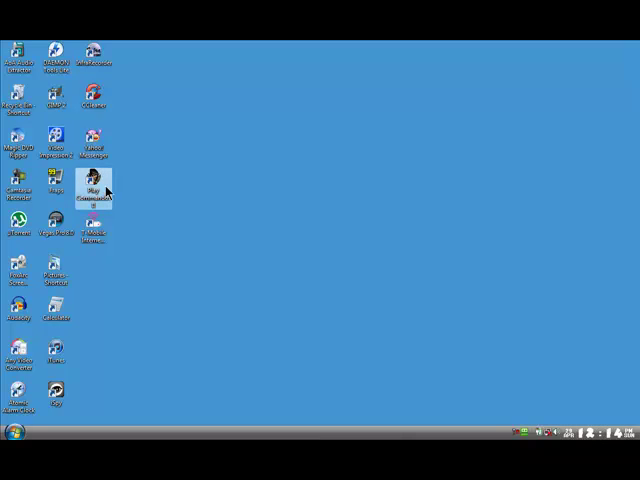
- Show the Play Commandos II shortcut's properties, with its target comm2.exe in Program Files\Commandos II
{"action": "right_click", "coordinate": [133, 47]}
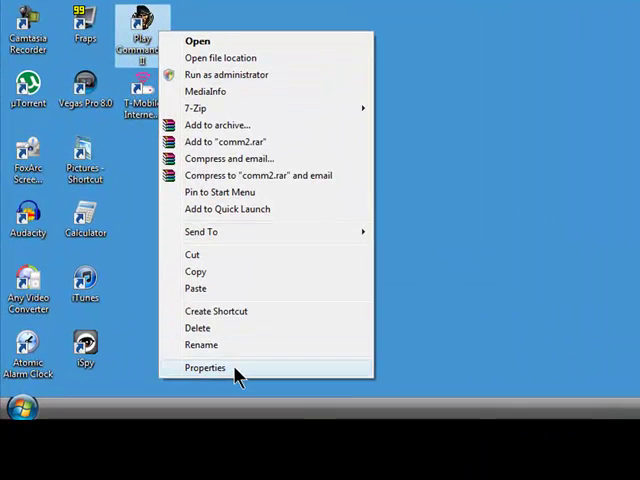
{"action": "left_click", "coordinate": [204, 368]}
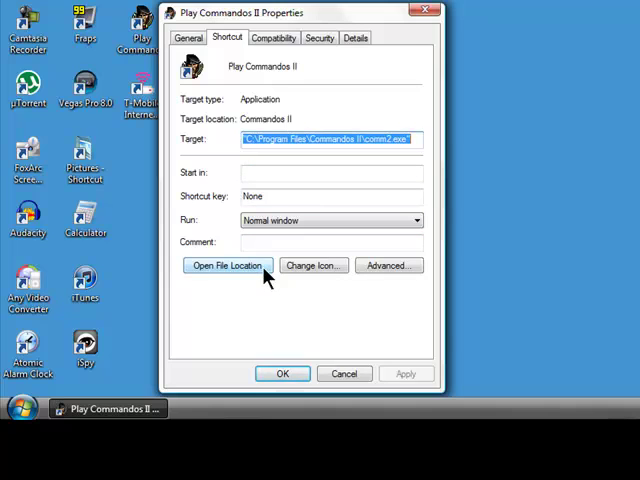
- Close the shortcut's Properties dialog and bring up the Start menu
{"action": "left_click", "coordinate": [227, 265]}
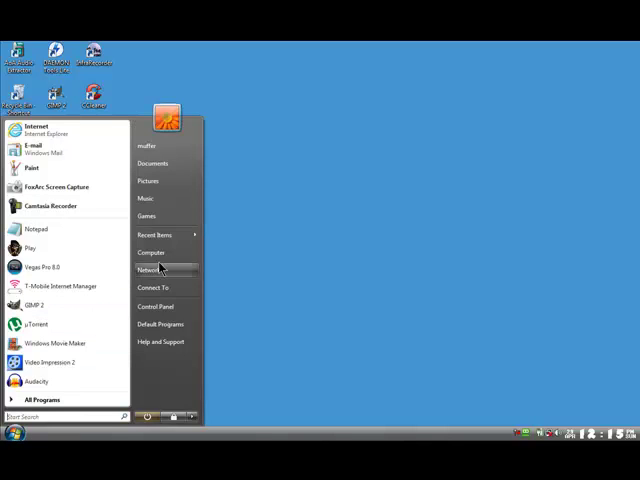
- Browse from Computer into Local Disk (C:) > Program Files > Commandos II
{"action": "left_click", "coordinate": [152, 269]}
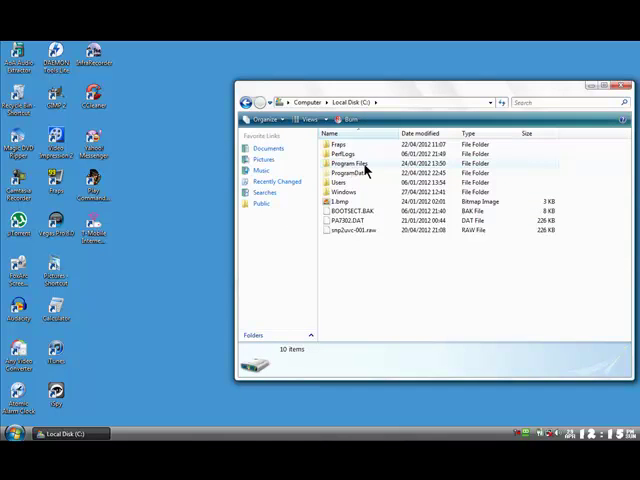
{"action": "left_click", "coordinate": [360, 160]}
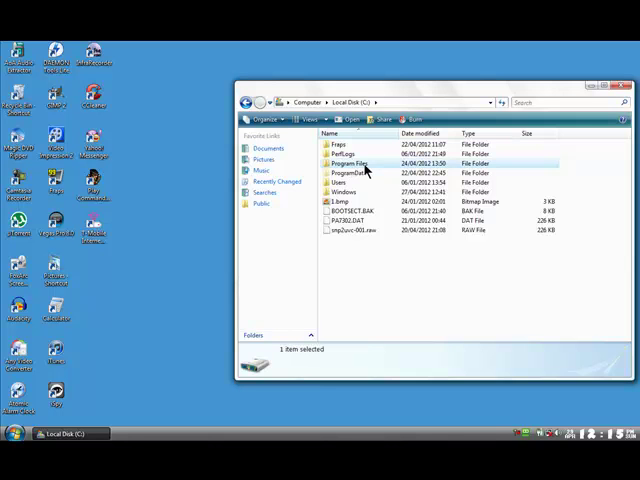
{"action": "double_click", "coordinate": [351, 162]}
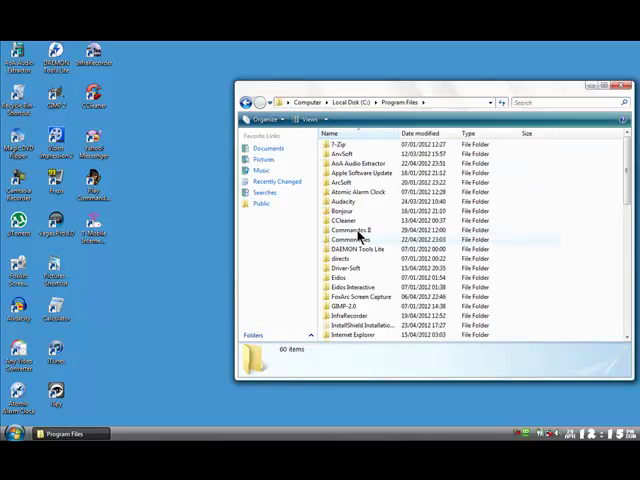
{"action": "double_click", "coordinate": [345, 238]}
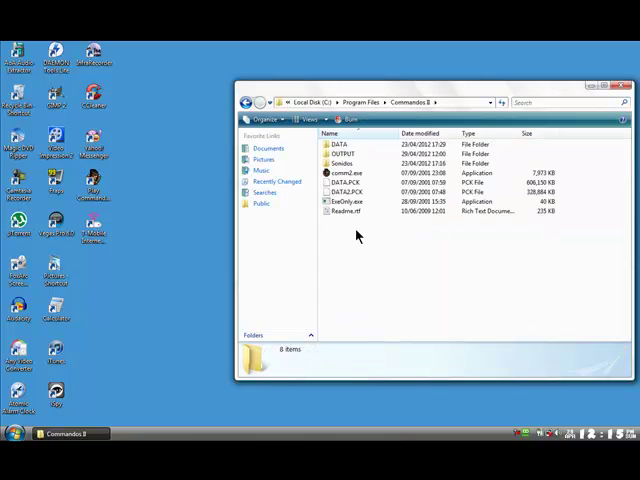
{"action": "mouse_move", "coordinate": [476, 95]}
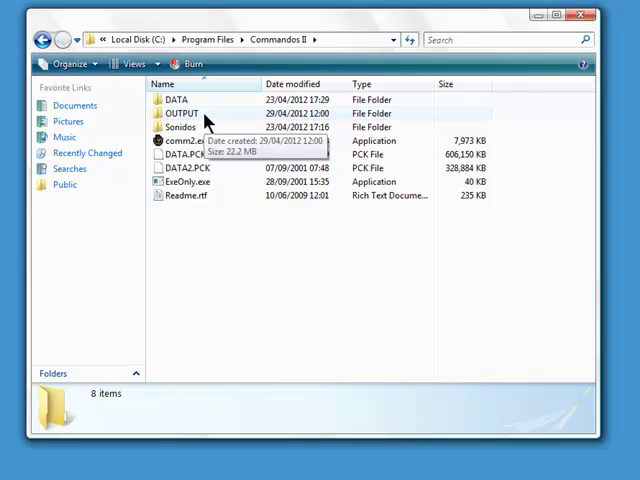
{"action": "left_click", "coordinate": [180, 113]}
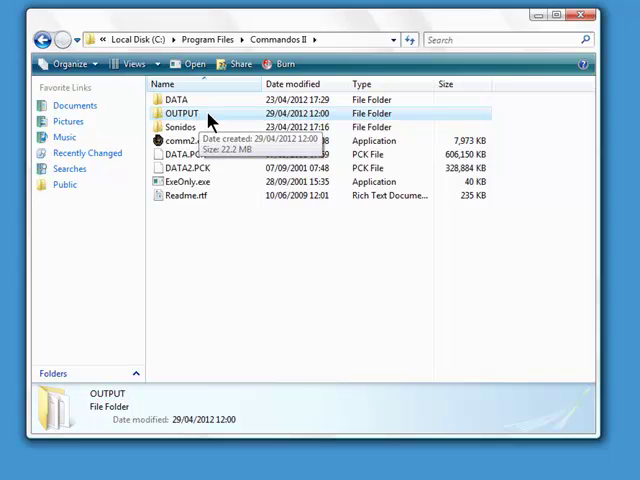
{"action": "double_click", "coordinate": [181, 113]}
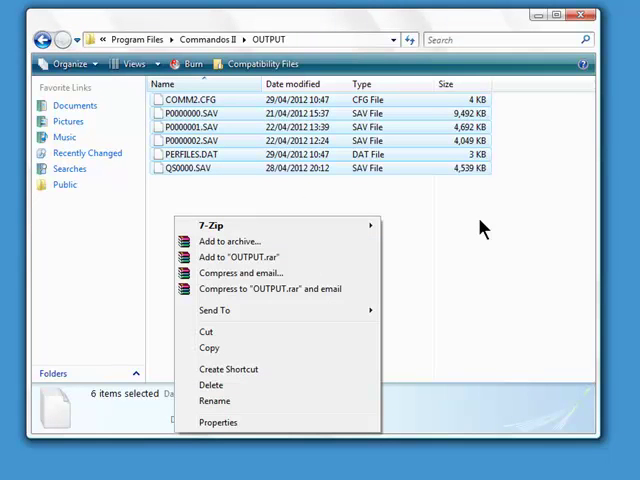
{"action": "mouse_move", "coordinate": [168, 188]}
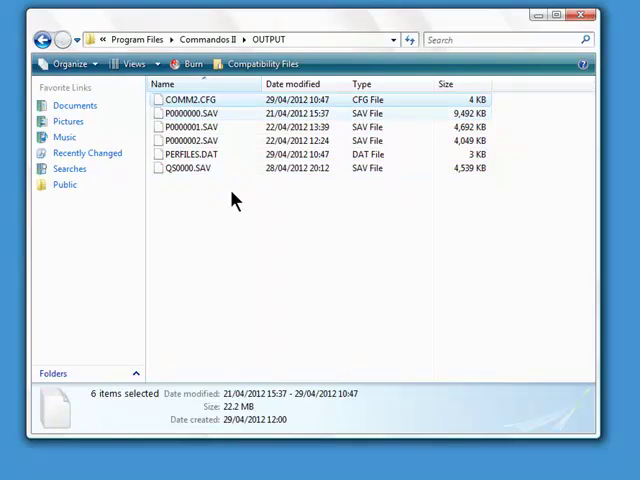
{"action": "left_click", "coordinate": [190, 99]}
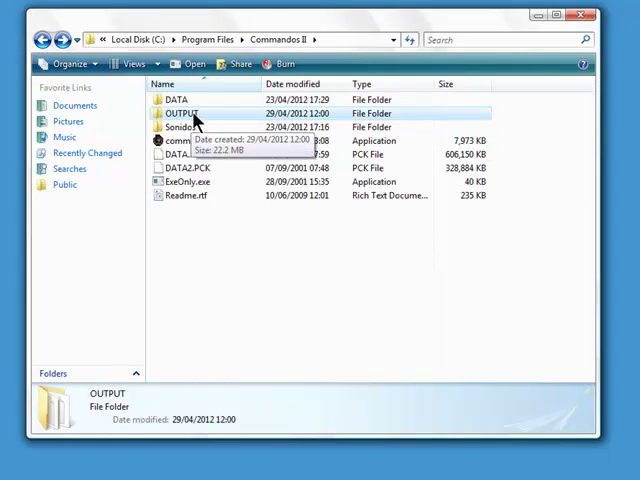
- Bring up the OUTPUT folder's context menu to copy it for a desktop backup
{"action": "right_click", "coordinate": [181, 113]}
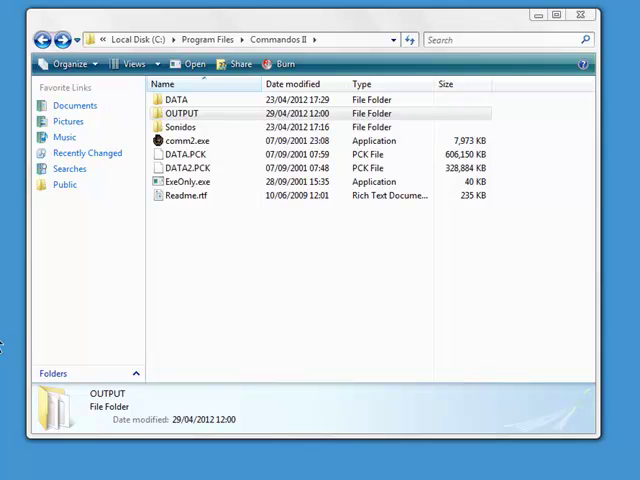
{"action": "mouse_move", "coordinate": [228, 278]}
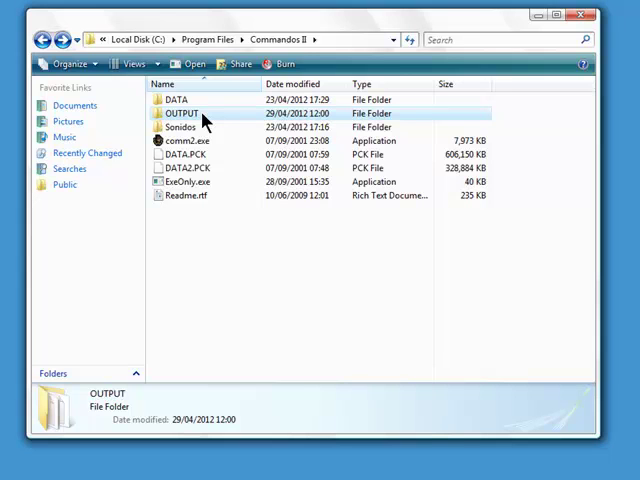
- Delete the original OUTPUT folder to the Recycle Bin, then paste the backup into Commandos II
{"action": "right_click", "coordinate": [180, 113]}
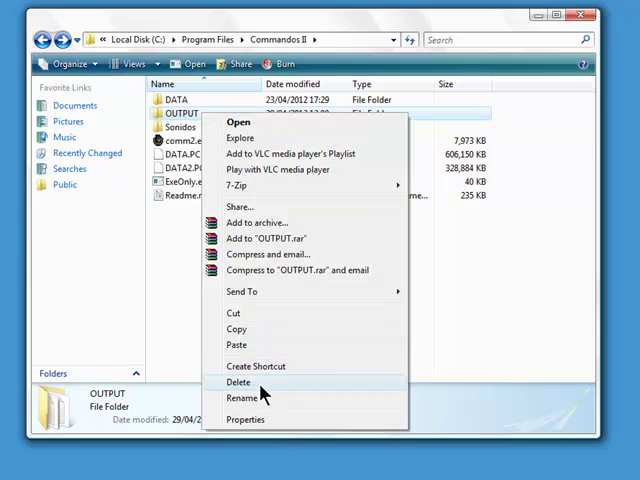
{"action": "left_click", "coordinate": [240, 382]}
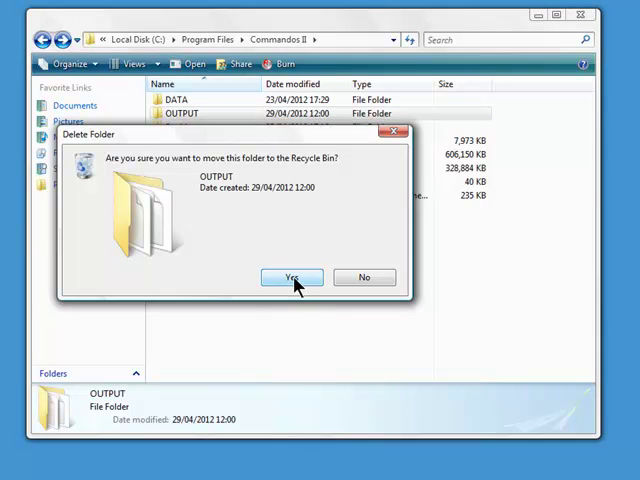
{"action": "left_click", "coordinate": [291, 277]}
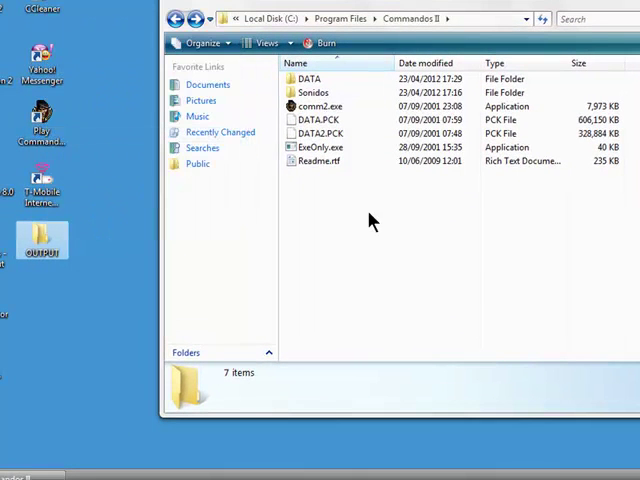
{"action": "right_click", "coordinate": [370, 220]}
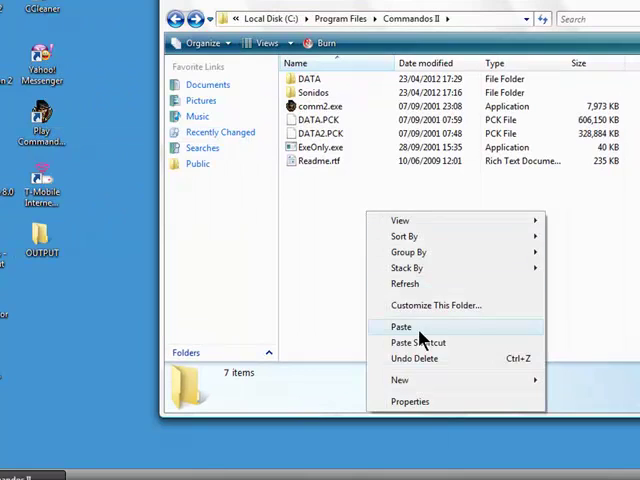
{"action": "left_click", "coordinate": [401, 327]}
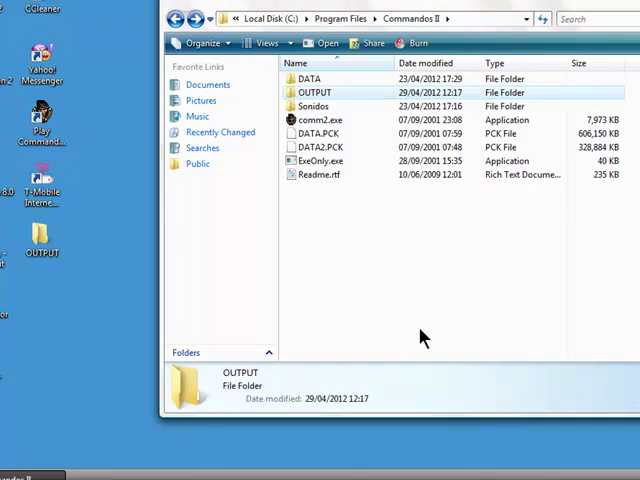